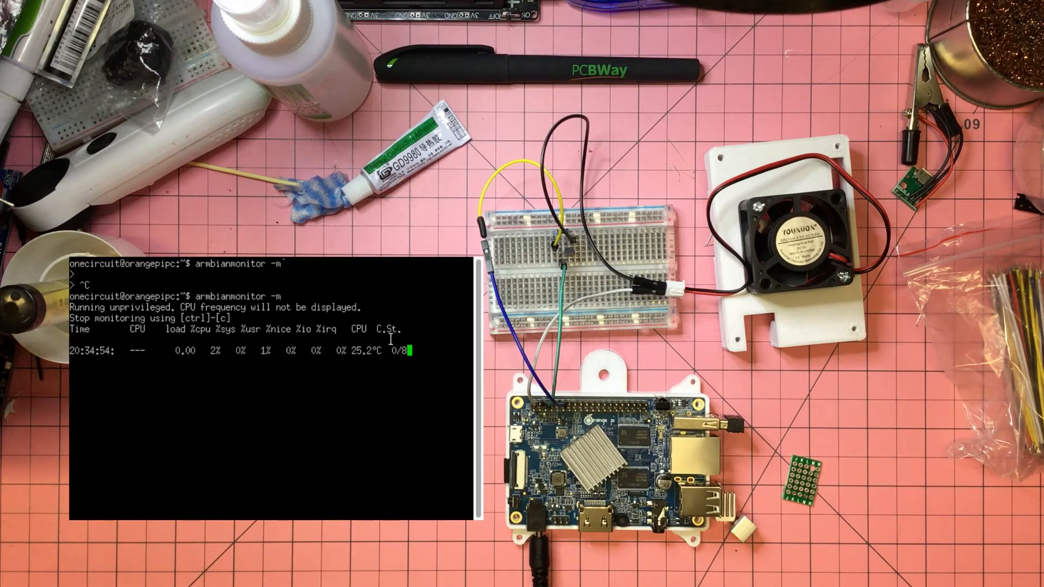
Change into the wiringOP directory with cd wiringOP/
type("cd wiringOP/")
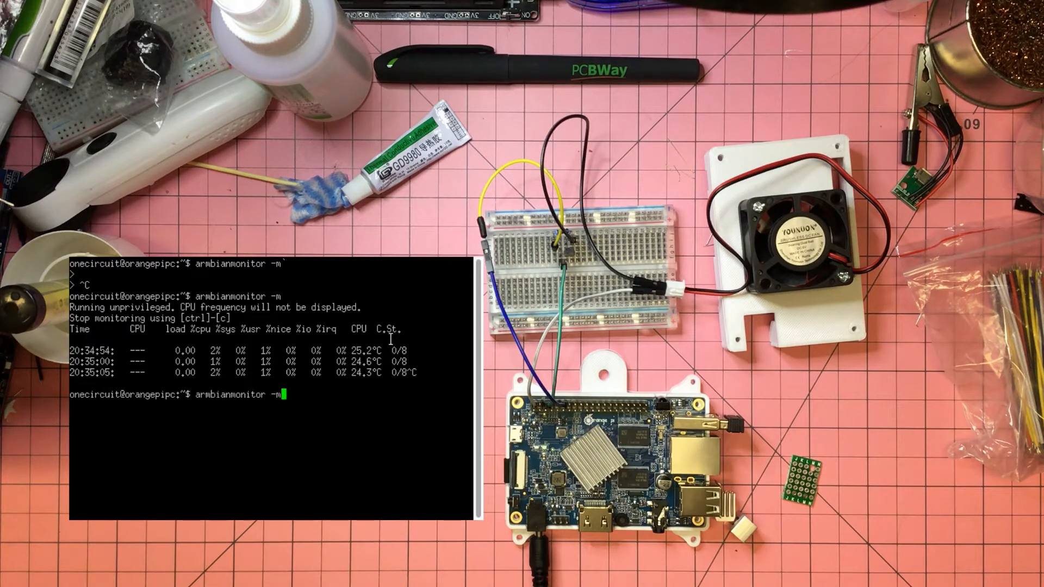
Launch a 45-second background stress test: 8 CPU, 4 IO, 2 VM workers at 128M
type("stress --cpu 8 --io 4 --vm 2 --vm-bytes 128M -t 45 &")
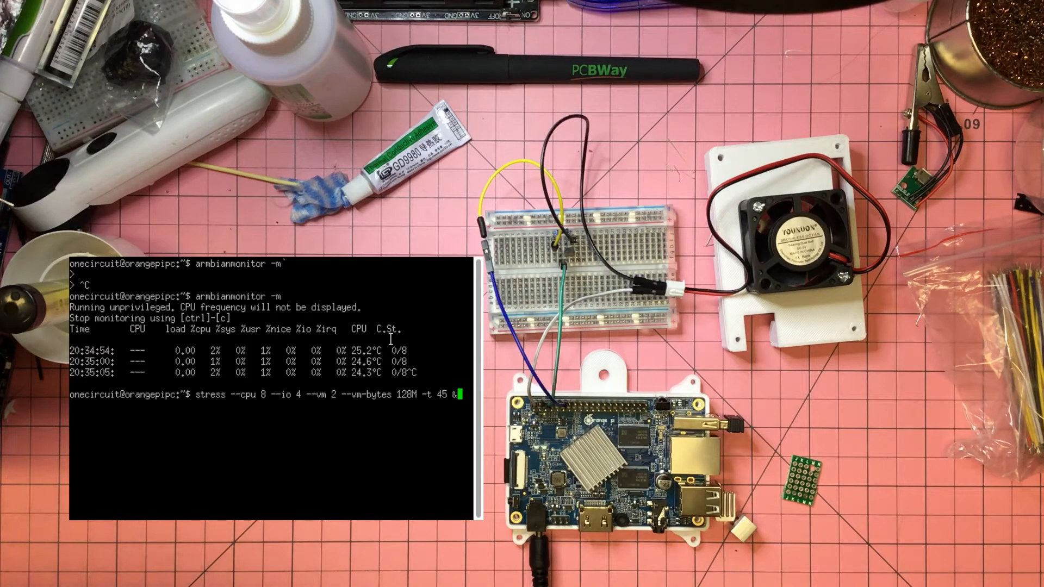
key("Return")
type("armbianmonitor -m")
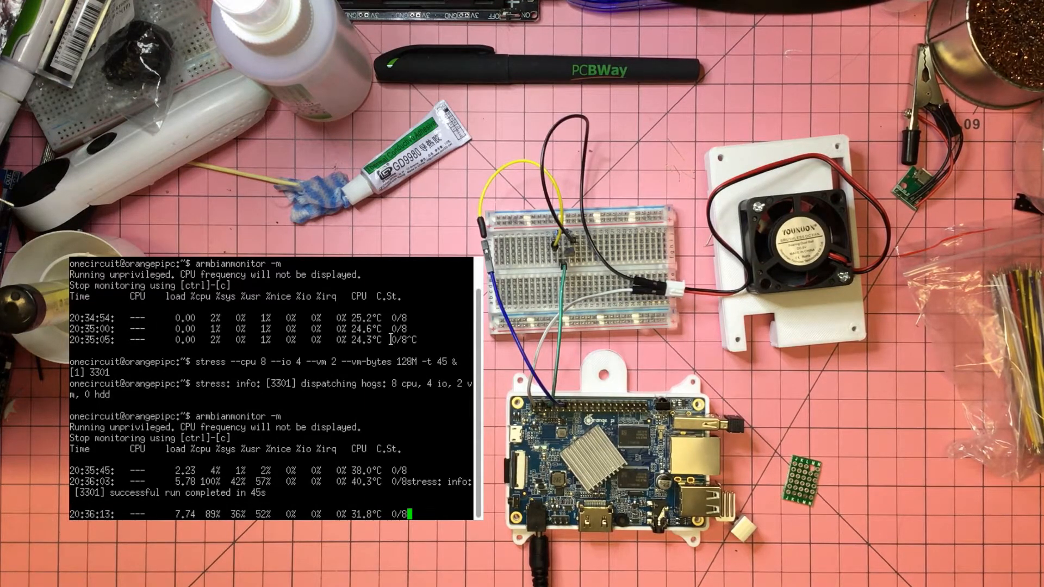
scroll("down", 3)
type("bin/fantemp.sh &")
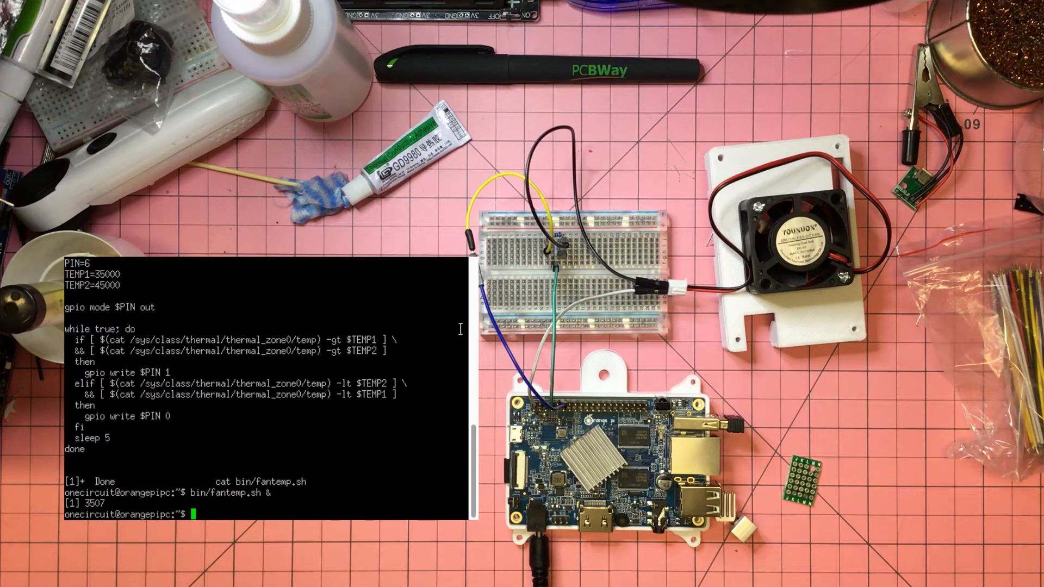
Run armbianmonitor -m to watch temperatures while fantemp.sh is active
type("armbianmonitor -m")
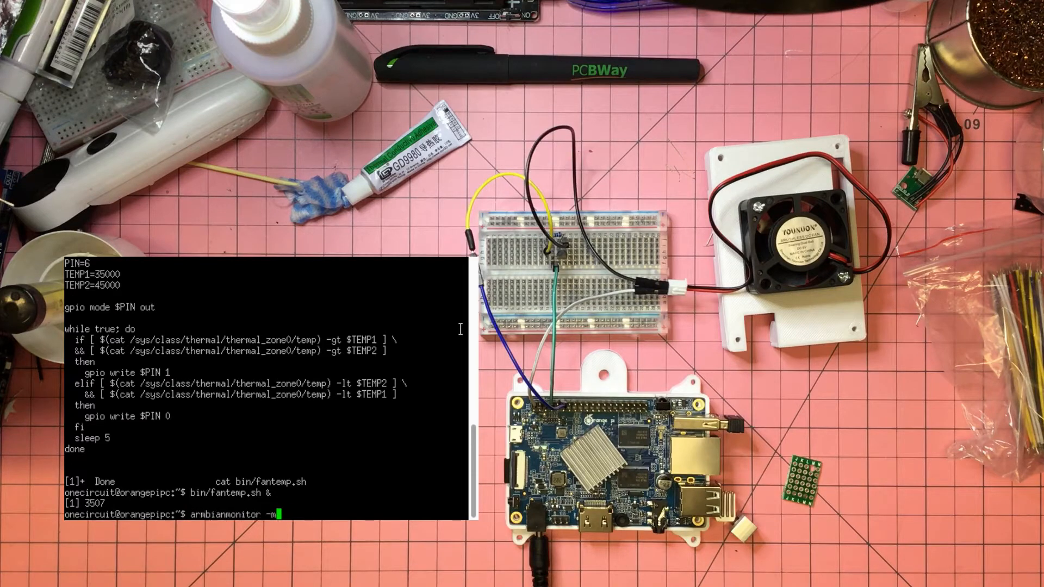
key("Return")
type("nano bin")
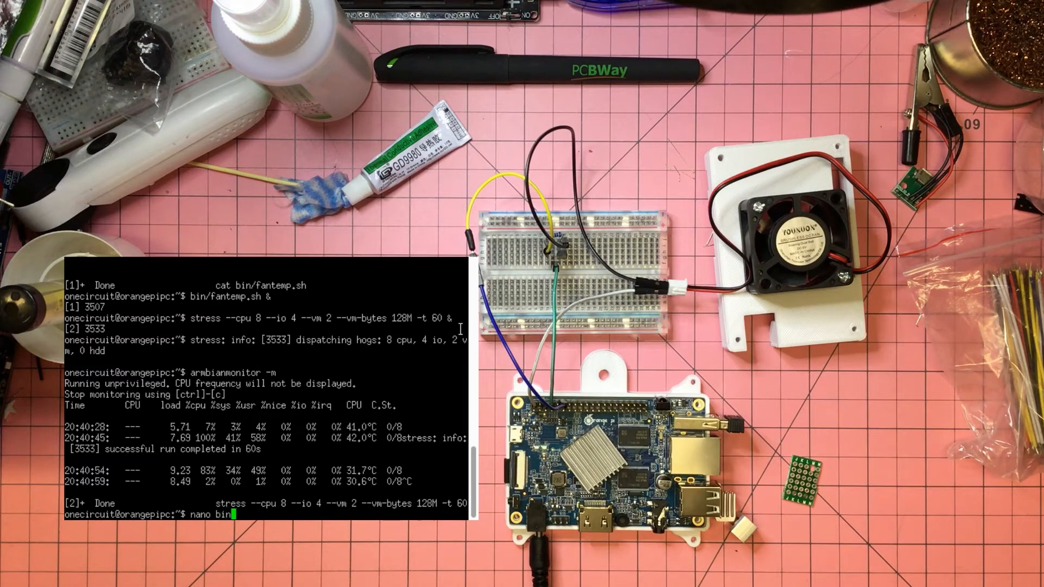
Complete the nano command with the bin/fantemp.sh path and adjust the command line
type("/f")
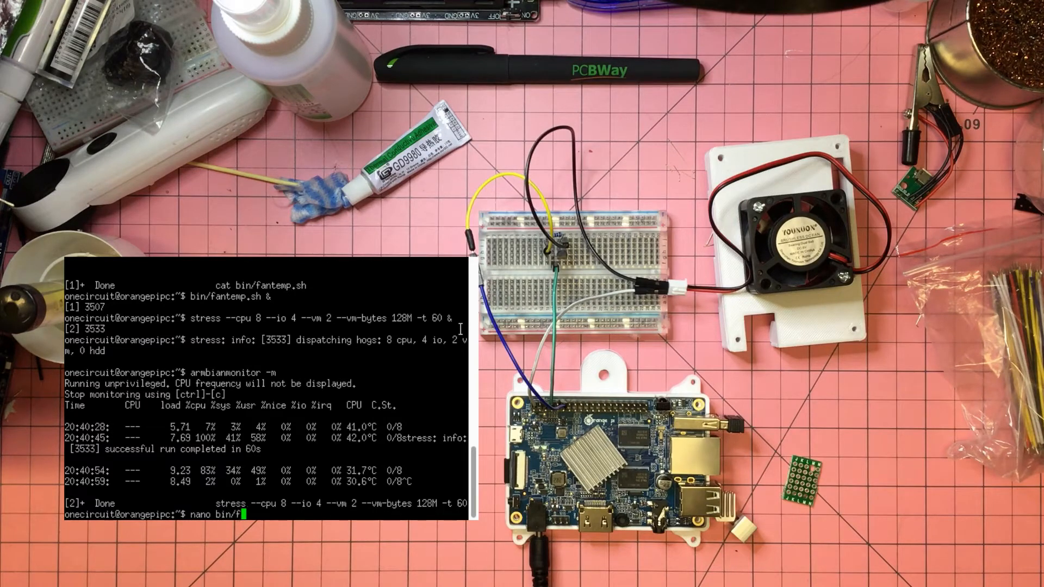
key("Return")
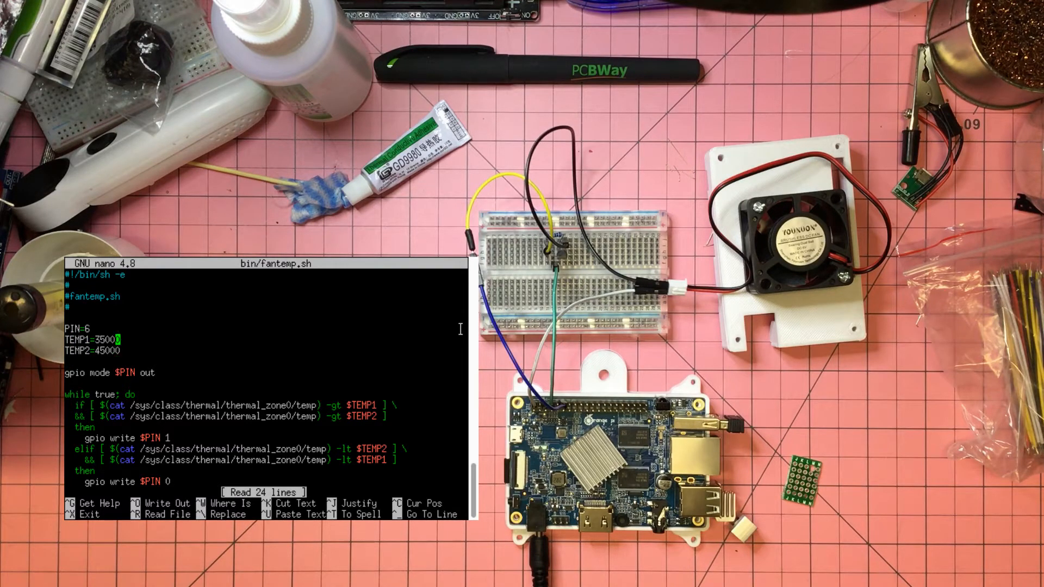
key("Backspace")
type("kill -9 3507")
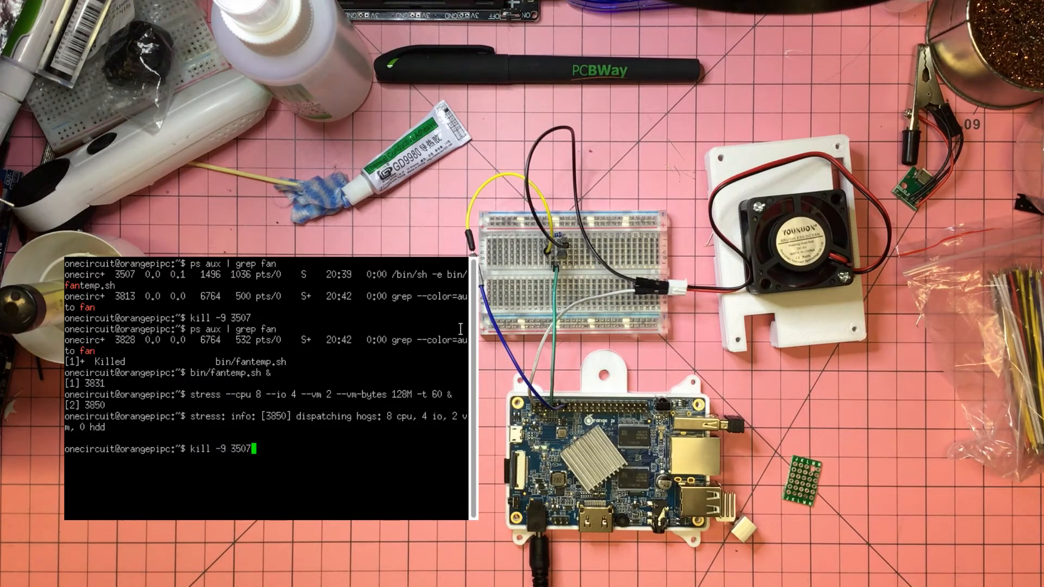
Enter nano bin/fantemp.sh at the prompt to reopen the fan-control script
type("nano bin/fantemp.sh")
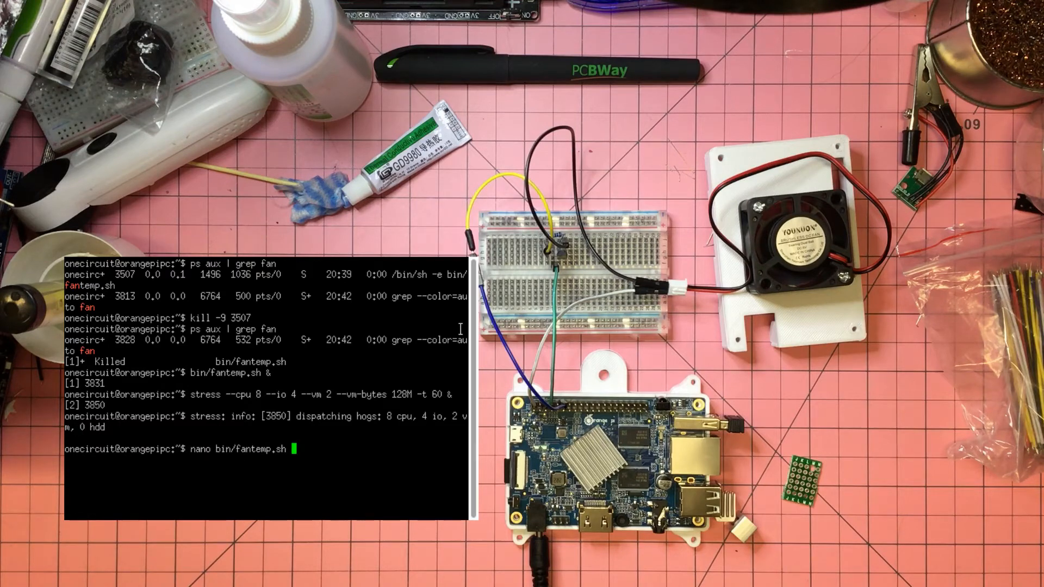
key("Return")
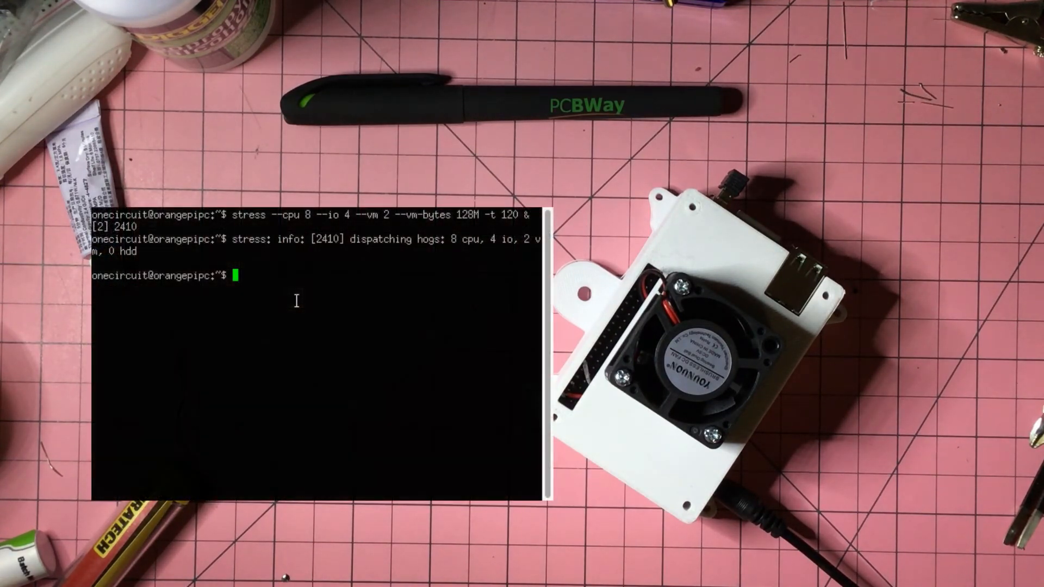
Enter clear at the prompt while the 120-second stress job runs
type("clear")
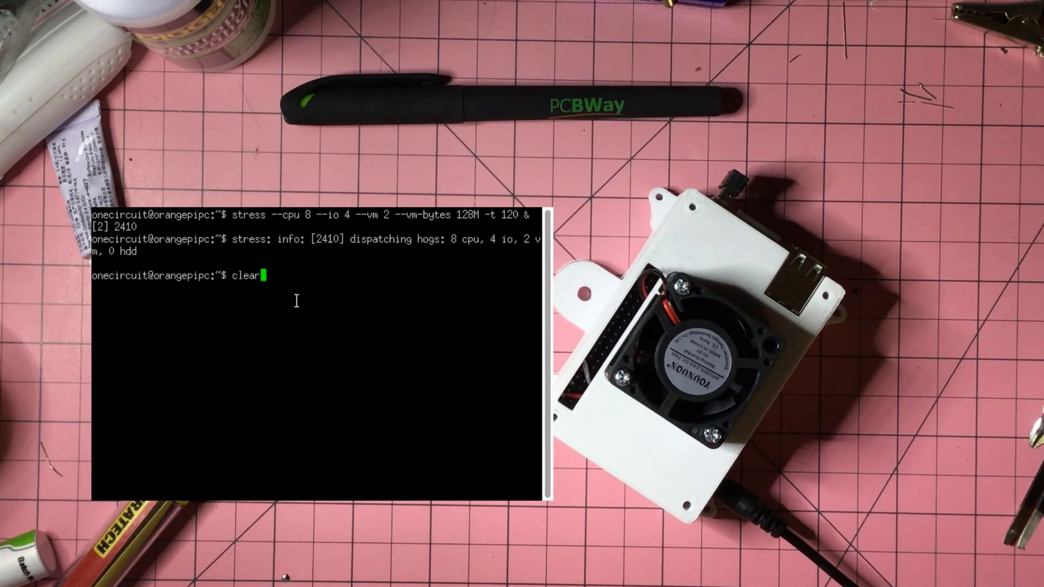
Run armbianmonitor -m in place of clear to show live temperature readings
type("armbianmonitor -m")
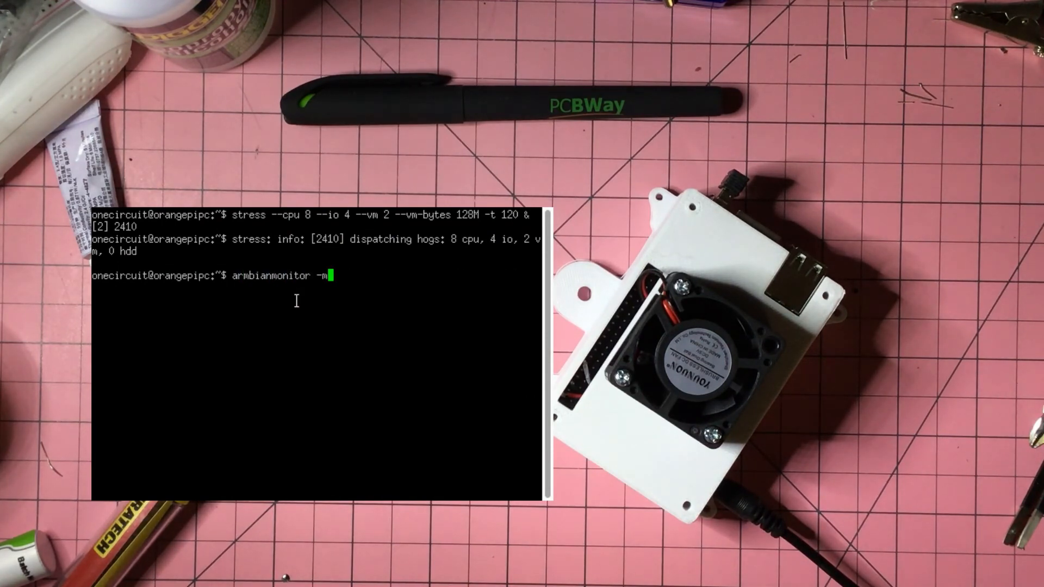
key("Return")
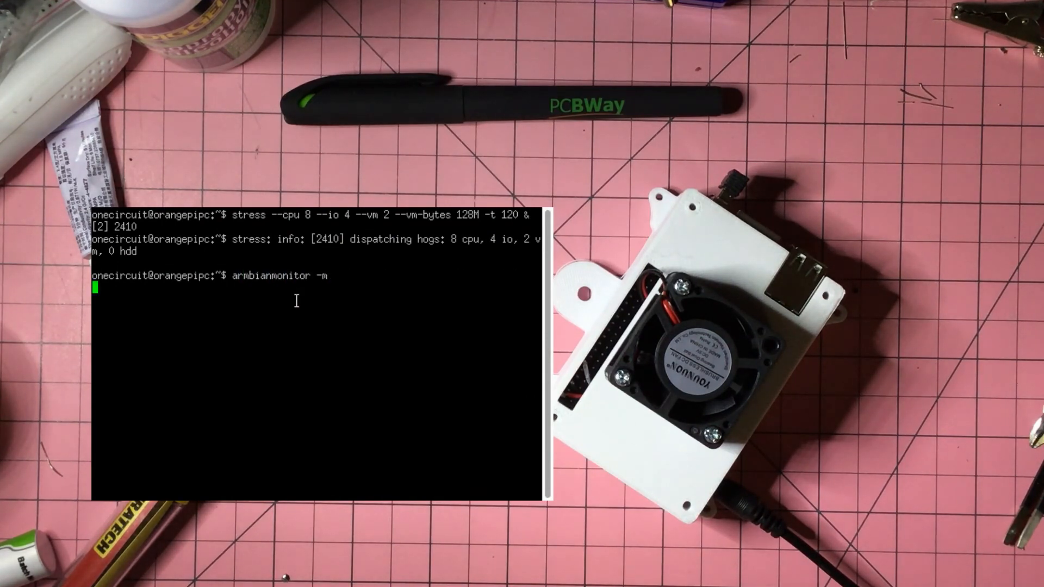
key("Return")
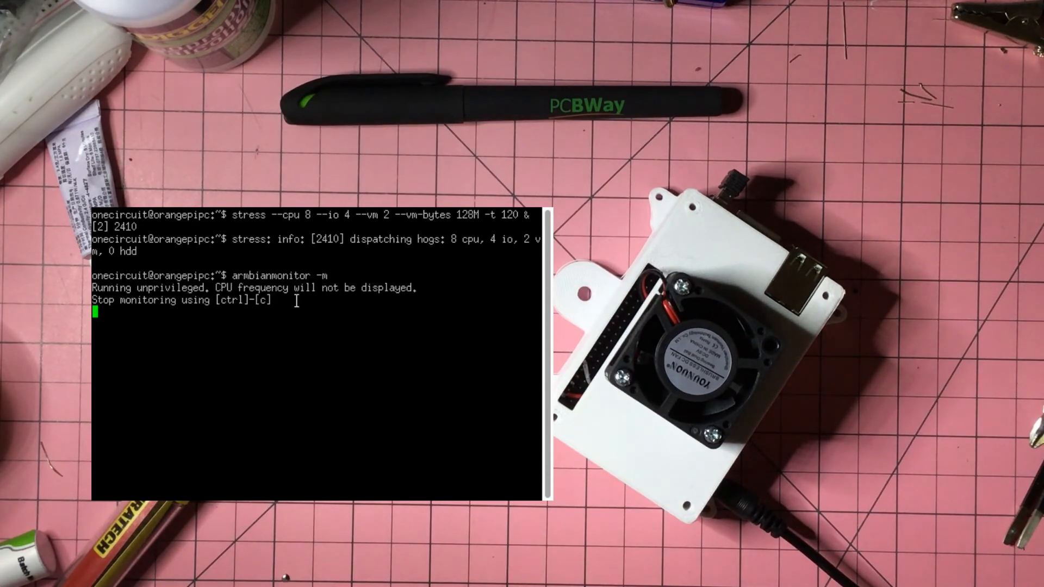